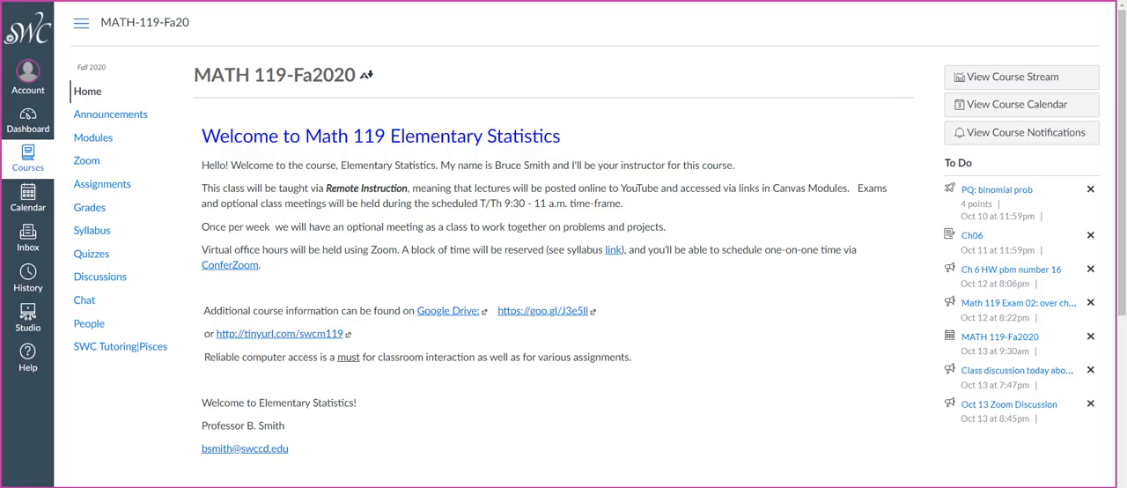
mouse_move(528, 262)
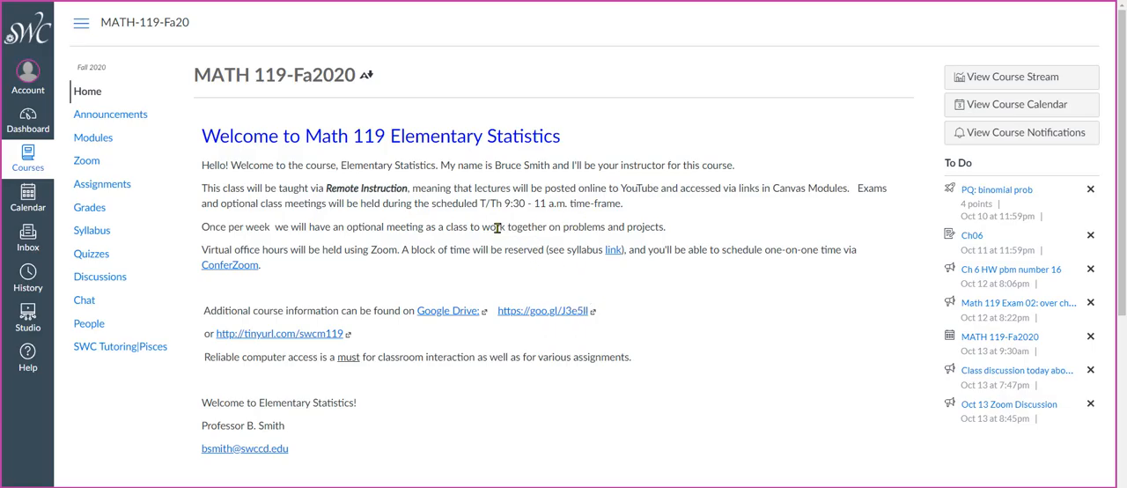
mouse_move(449, 295)
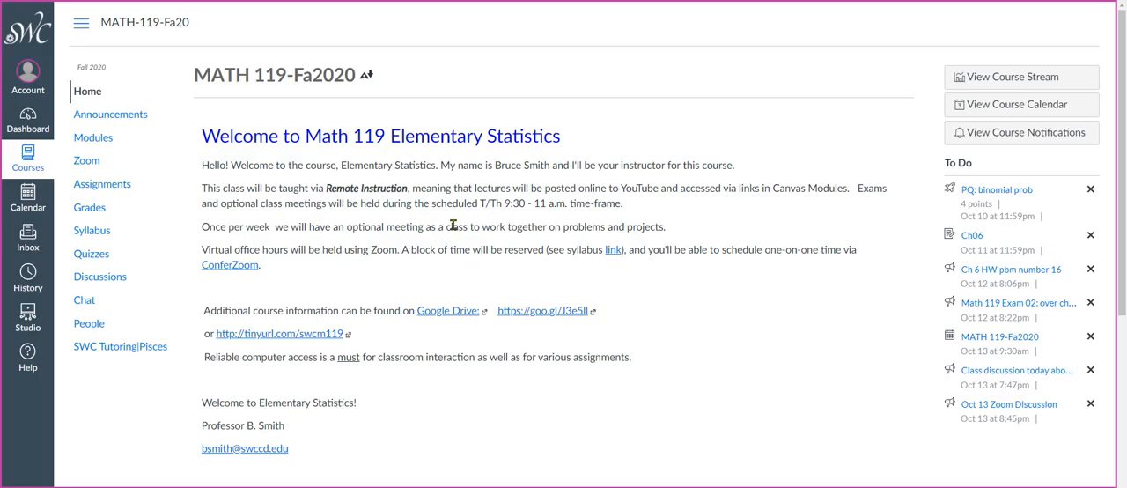
mouse_move(450, 201)
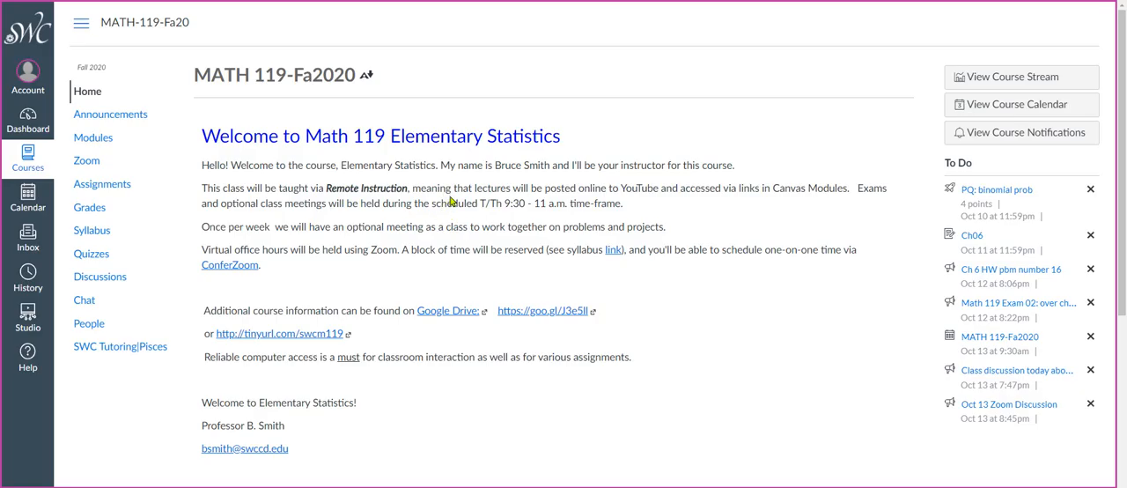
mouse_move(402, 248)
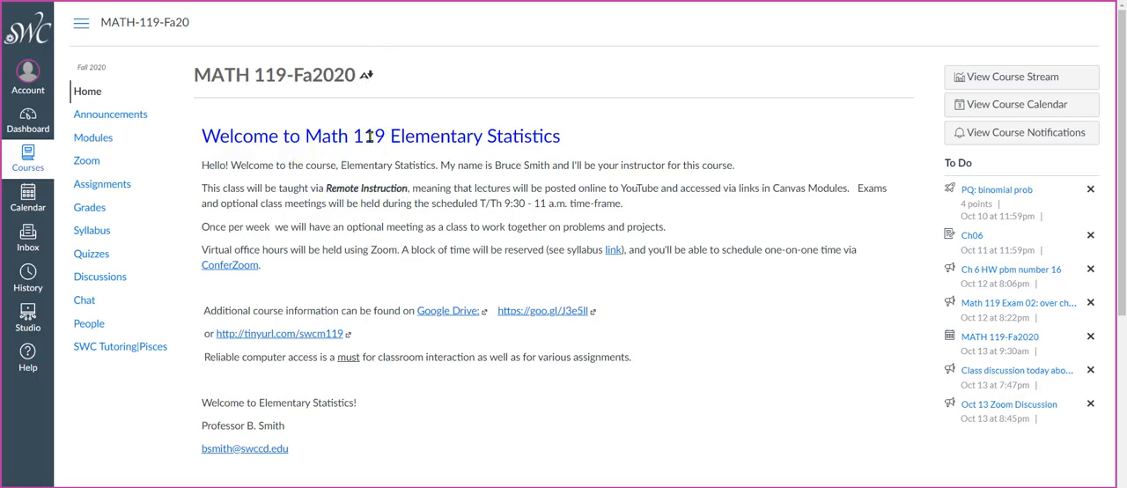
Step: Open the Canvas calendar and browse the October 2020 MATH 119 events
left_click_drag(306, 136, 446, 136)
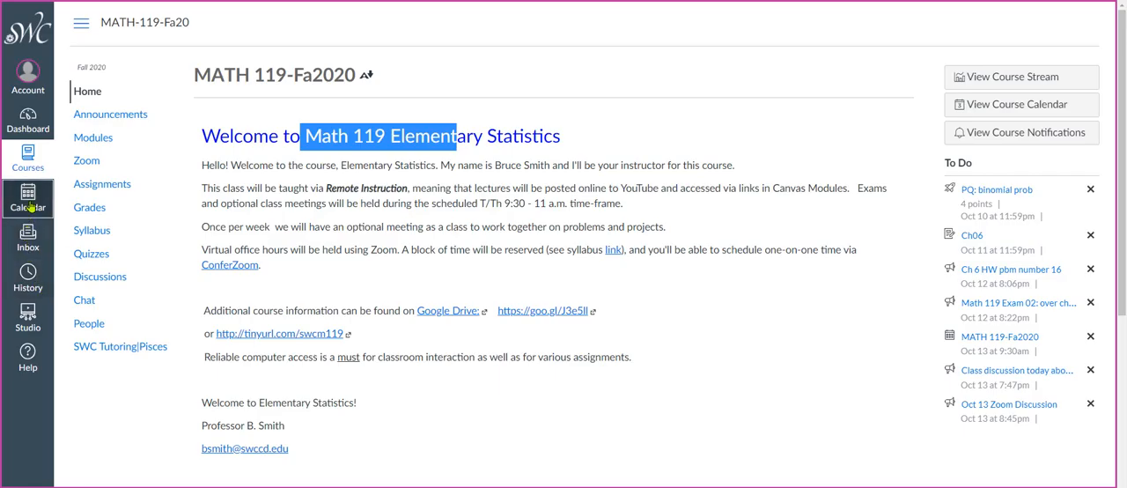
left_click(28, 197)
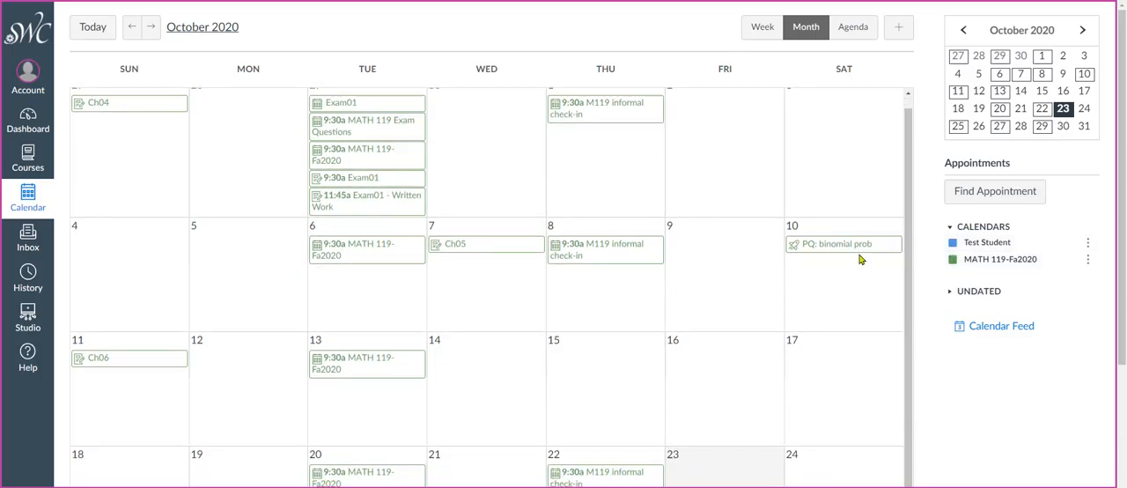
mouse_move(452, 328)
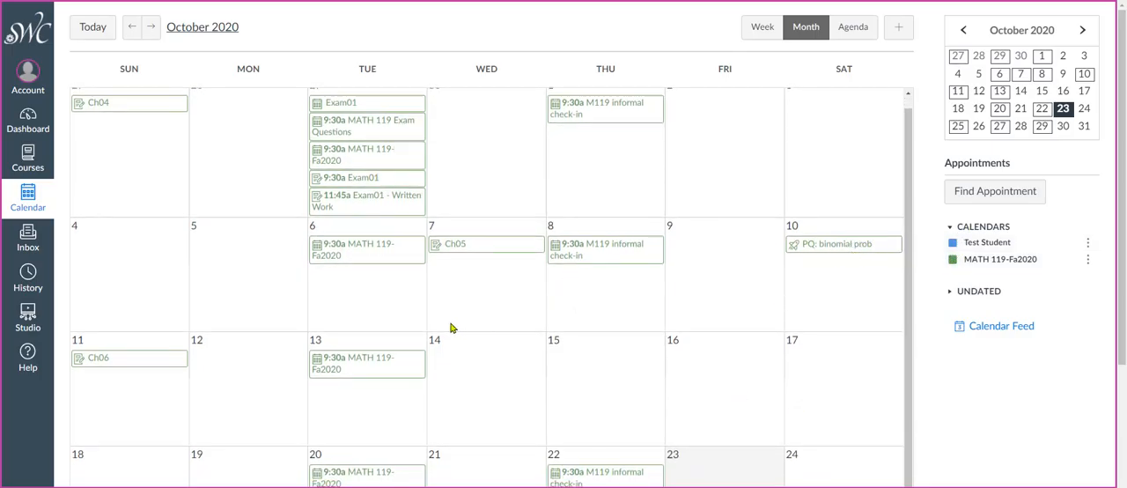
scroll("down", 3)
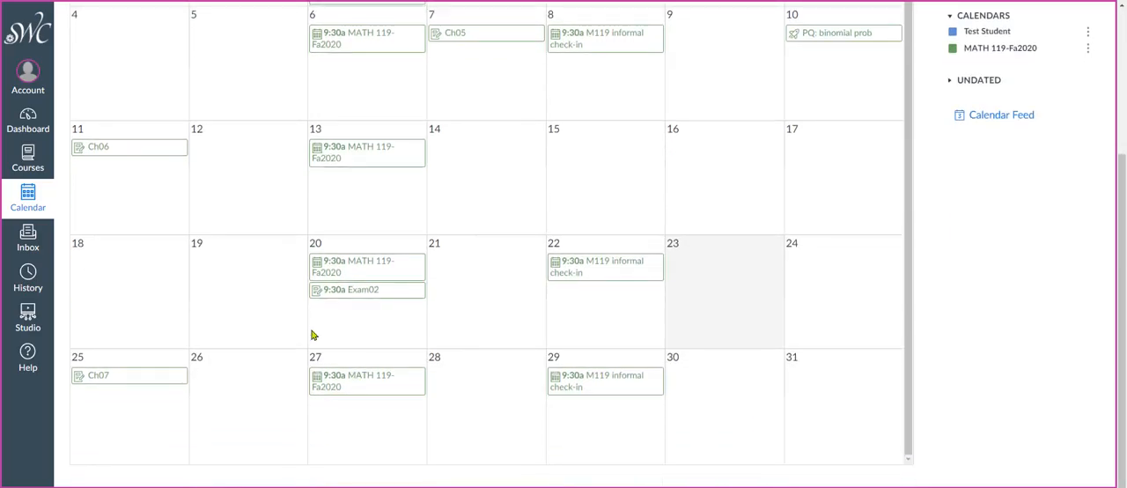
mouse_move(709, 258)
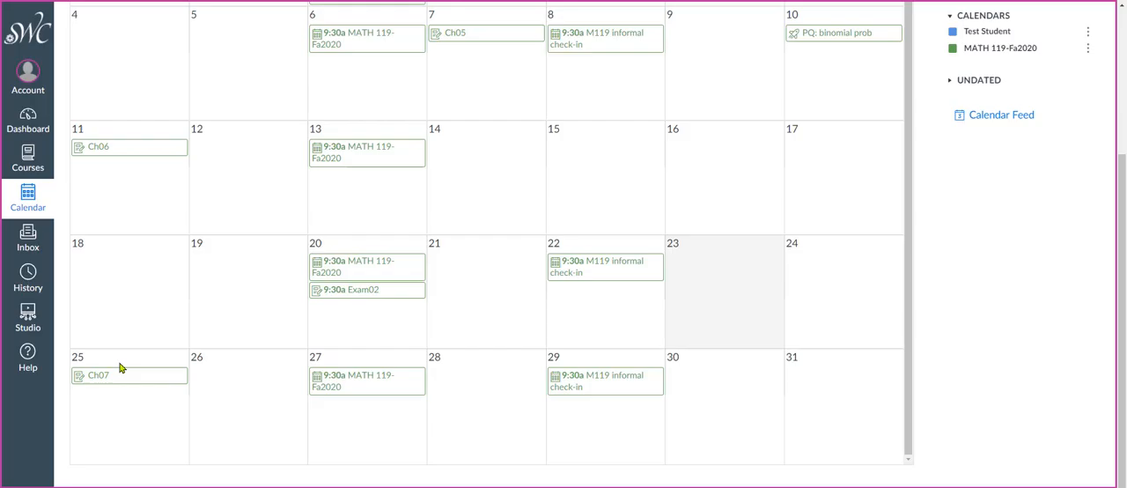
mouse_move(240, 377)
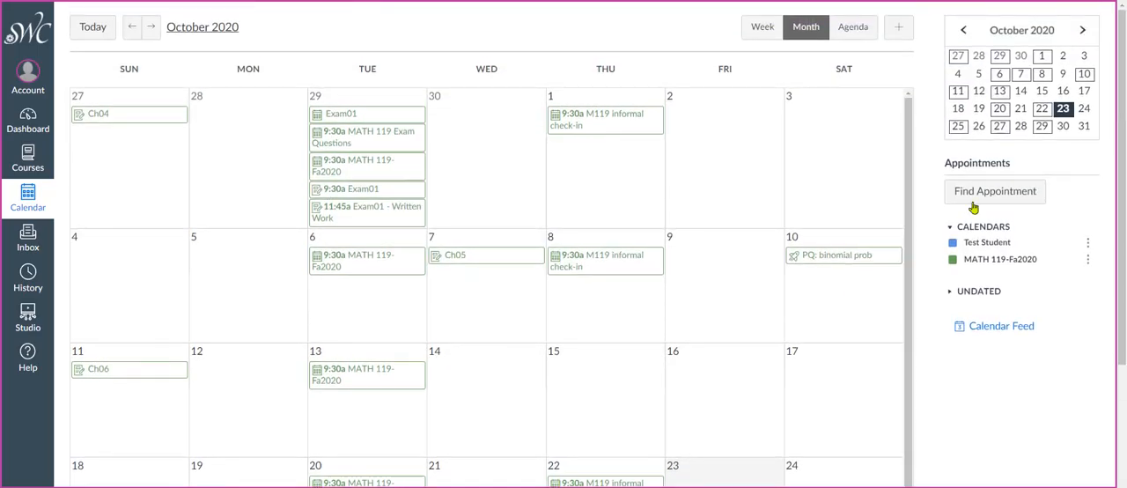
Step: Find appointments for course MATH 119-Fa2020 and scroll to the Oct 26 office-hour slots
left_click(994, 191)
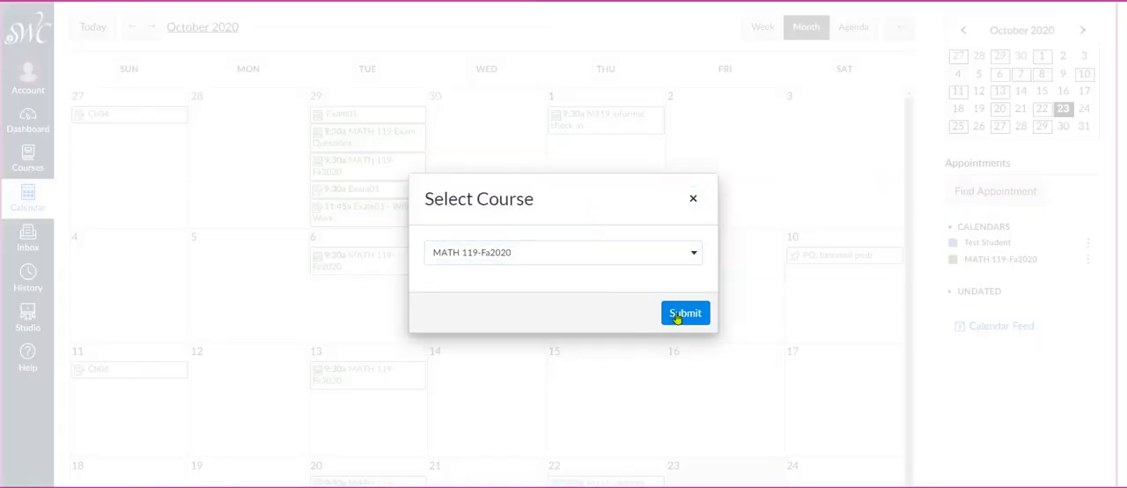
left_click(686, 312)
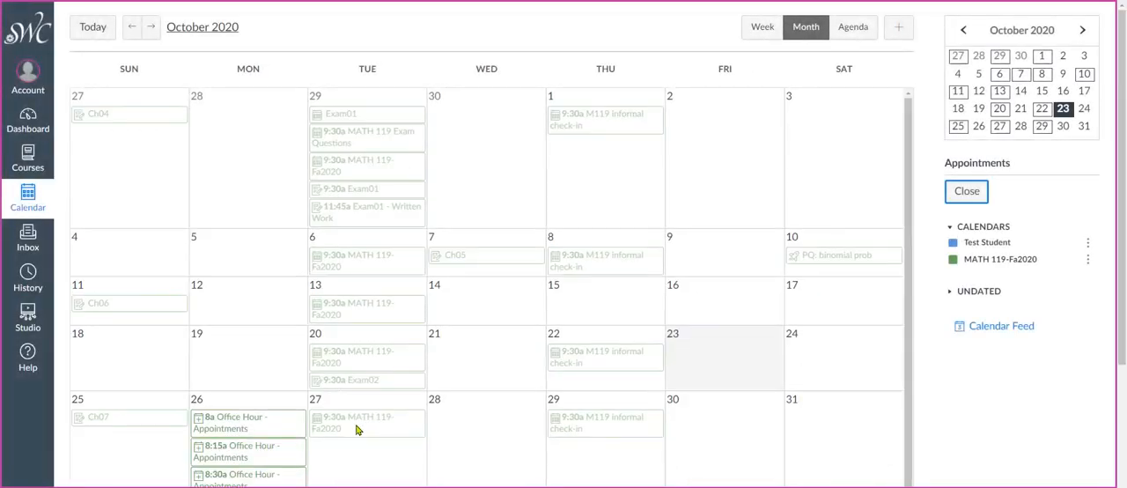
scroll("down", 3)
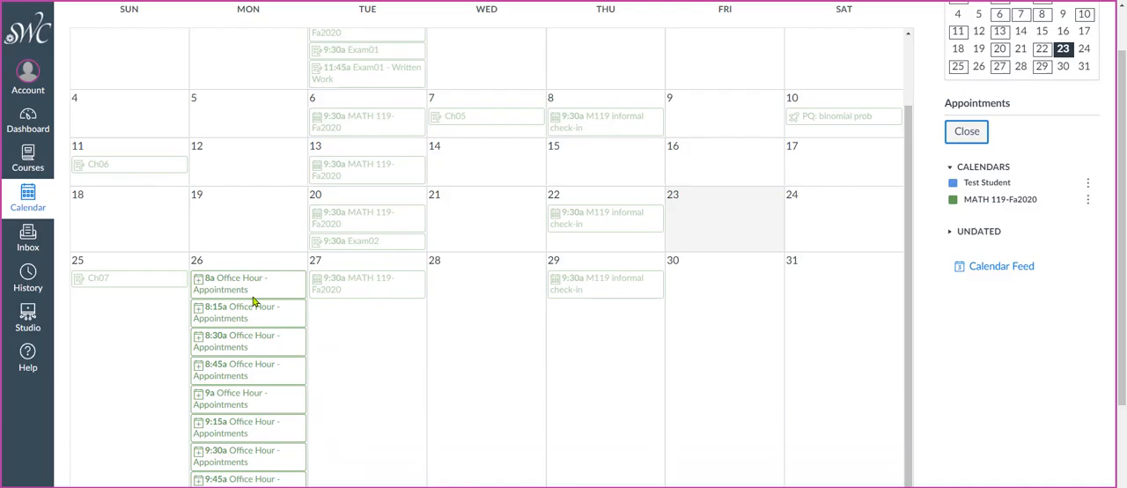
scroll("down", 3)
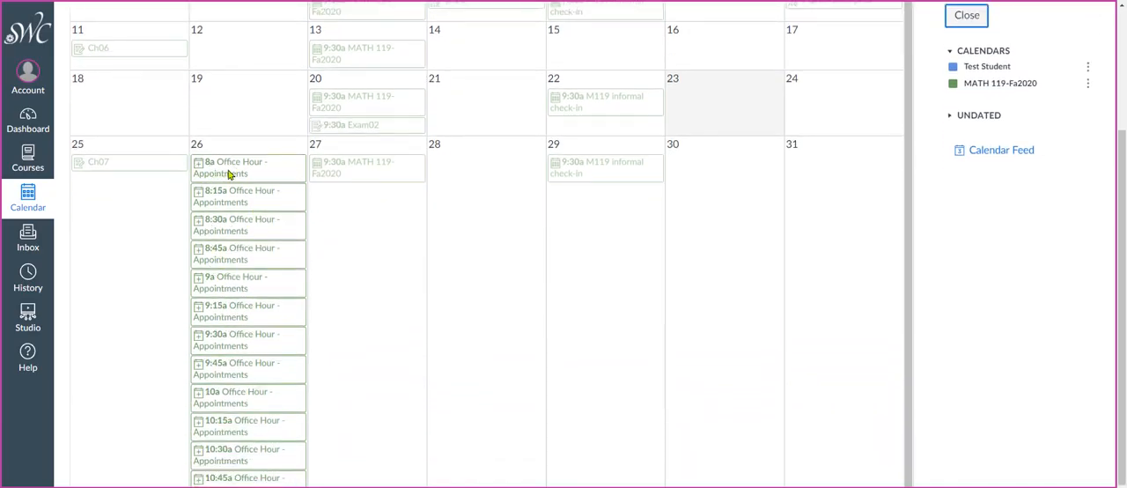
Step: Open the 8am Oct 26 office-hour slot and enter a 'view exam' comment, correcting typos
left_click(238, 168)
type("To re")
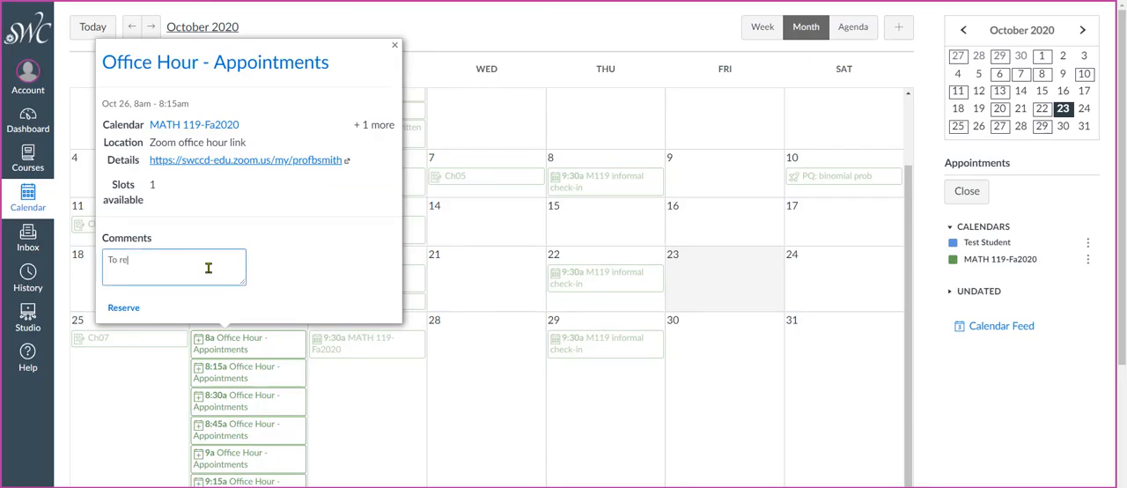
type("view exam")
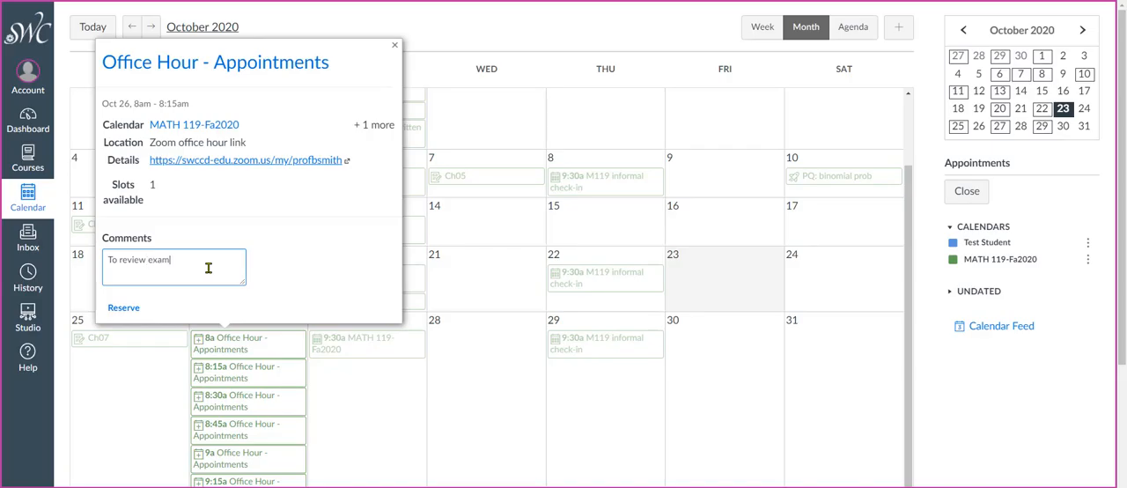
key("BackSpace")
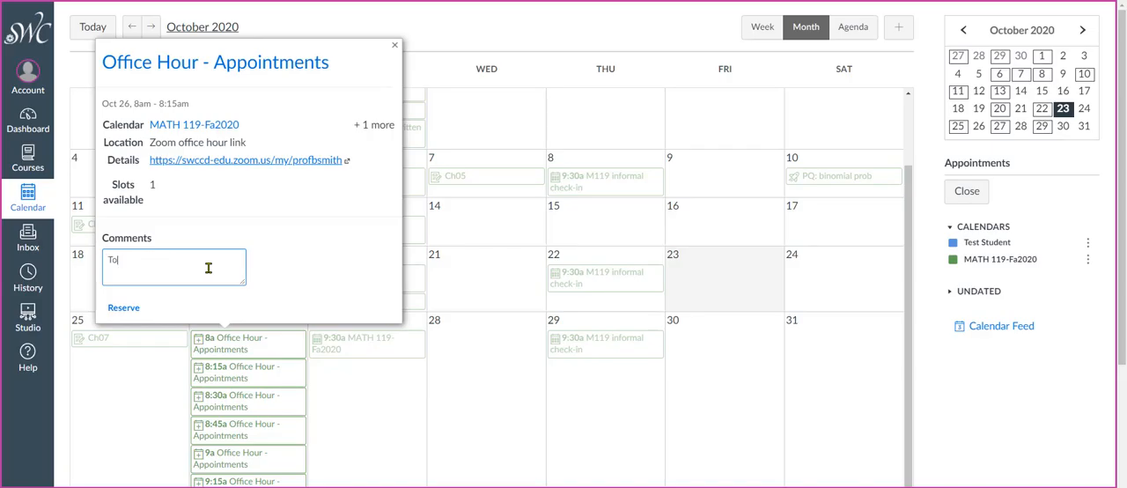
type("sic")
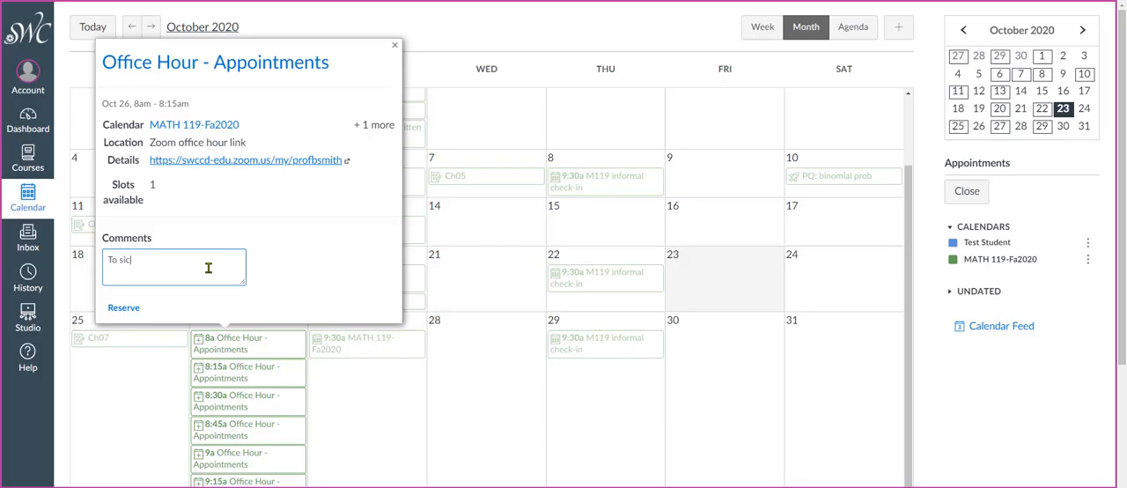
key("BackSpace")
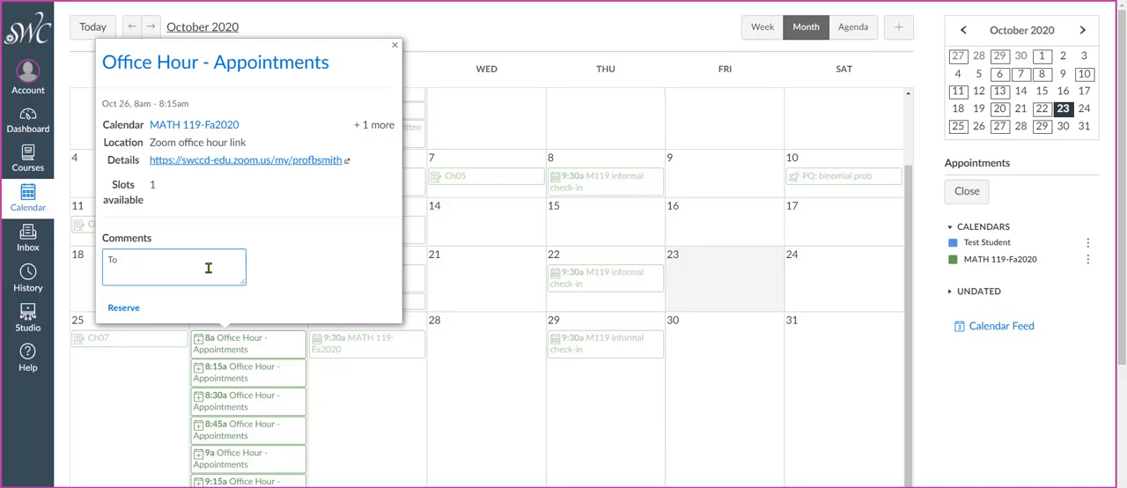
type("dic")
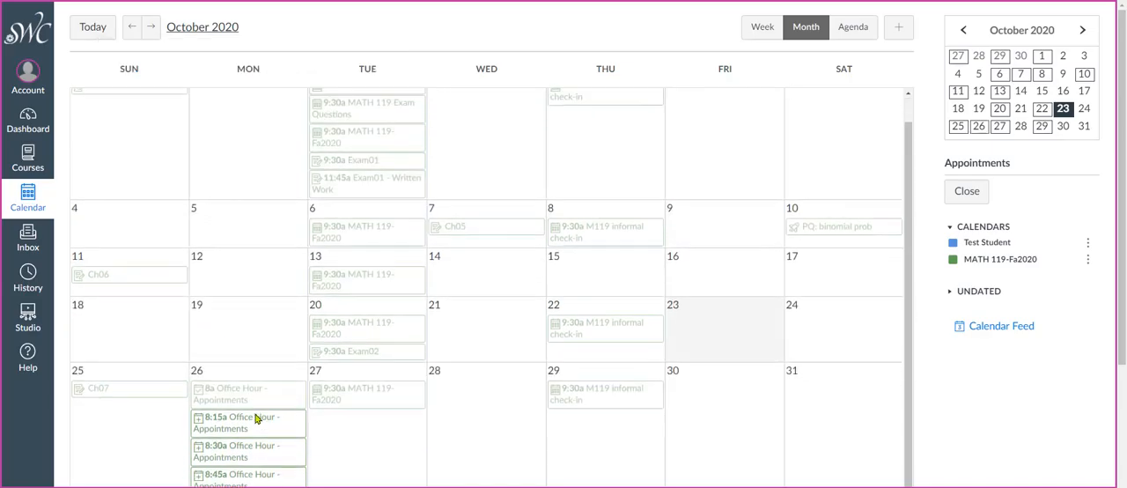
Step: Scroll back to Oct 26 and book the 8:15–8:30am office-hour slot
scroll("down", 3)
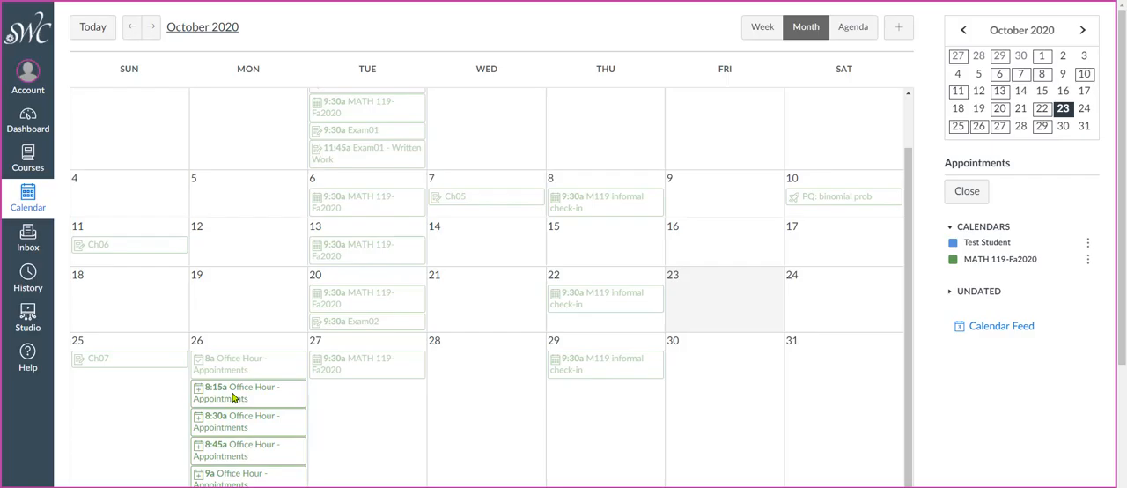
scroll("down", 3)
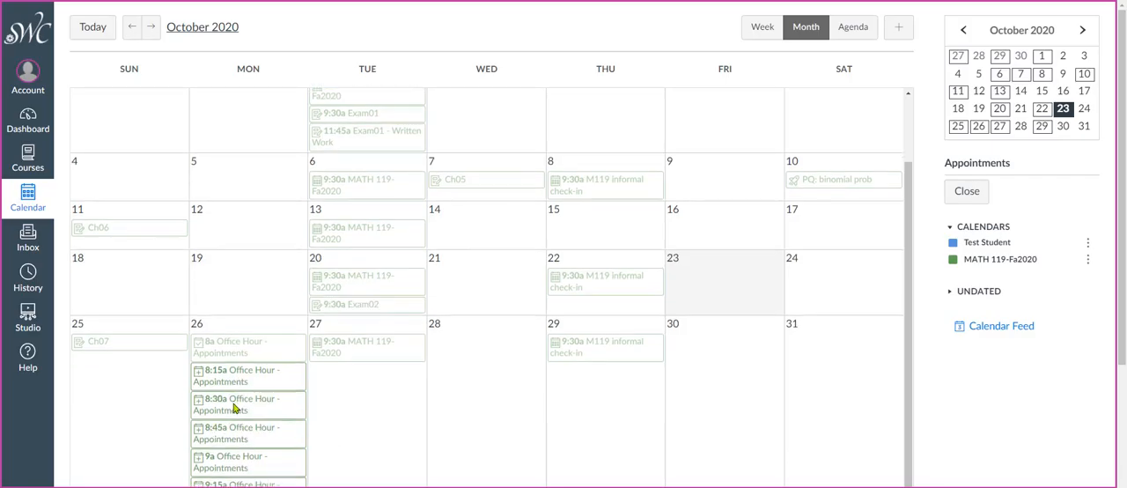
scroll("down", 3)
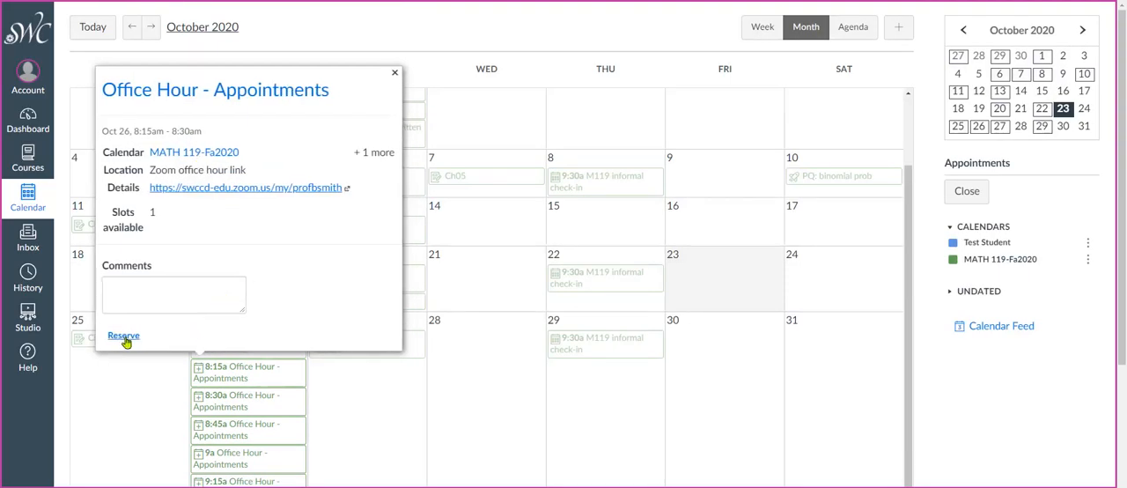
left_click(123, 336)
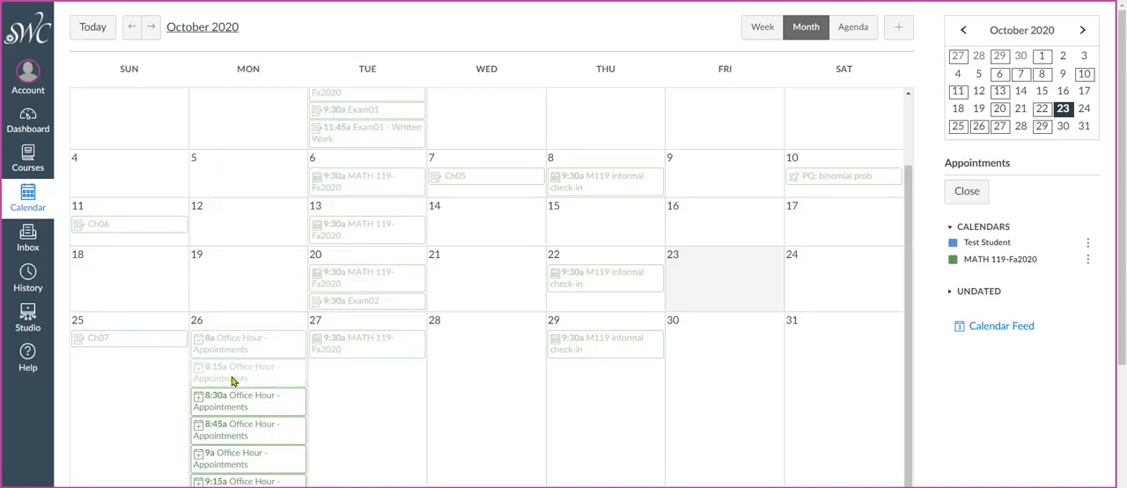
Step: Attempt to reserve the 8:30am Oct 26 slot and dismiss the appointment limit notice
left_click(247, 400)
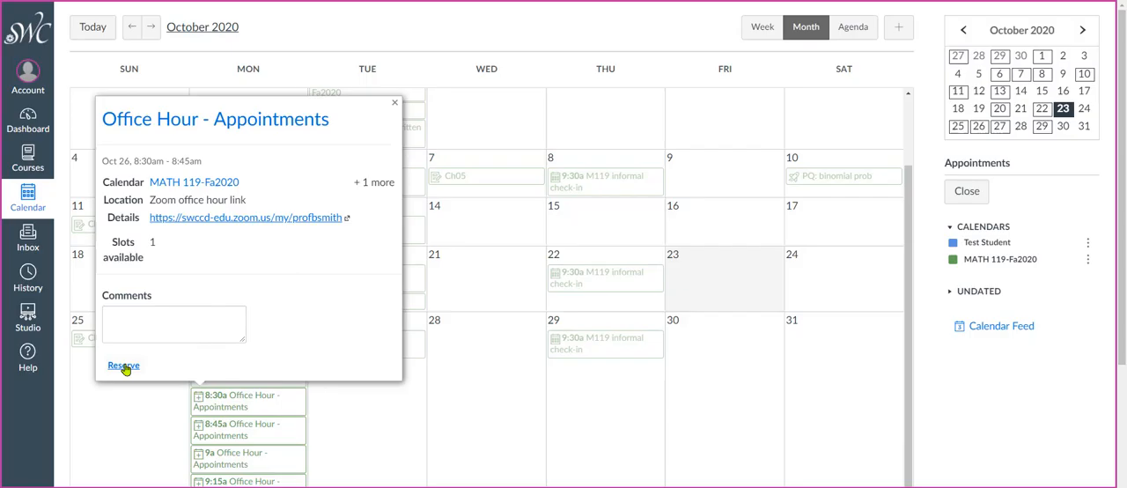
left_click(123, 366)
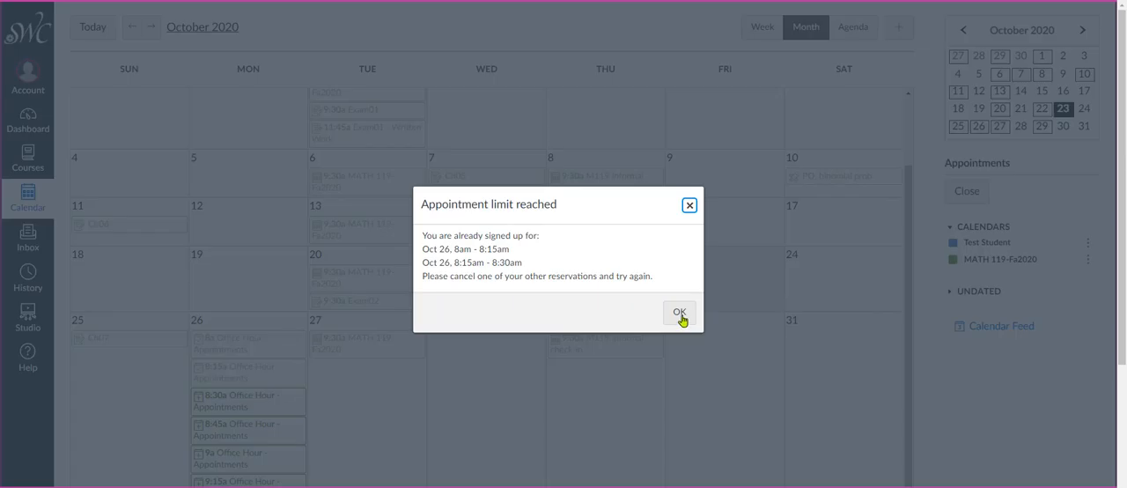
left_click(679, 314)
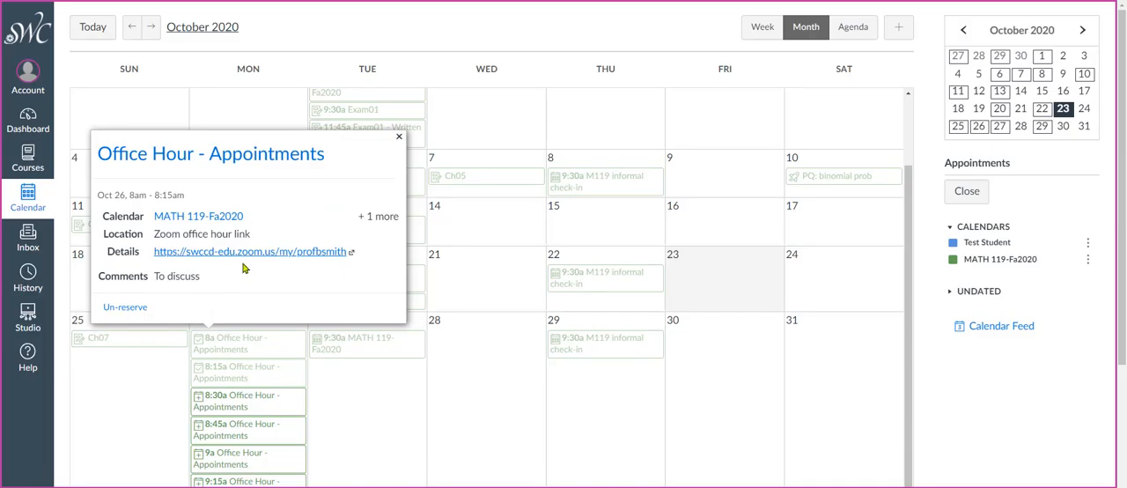
mouse_move(306, 270)
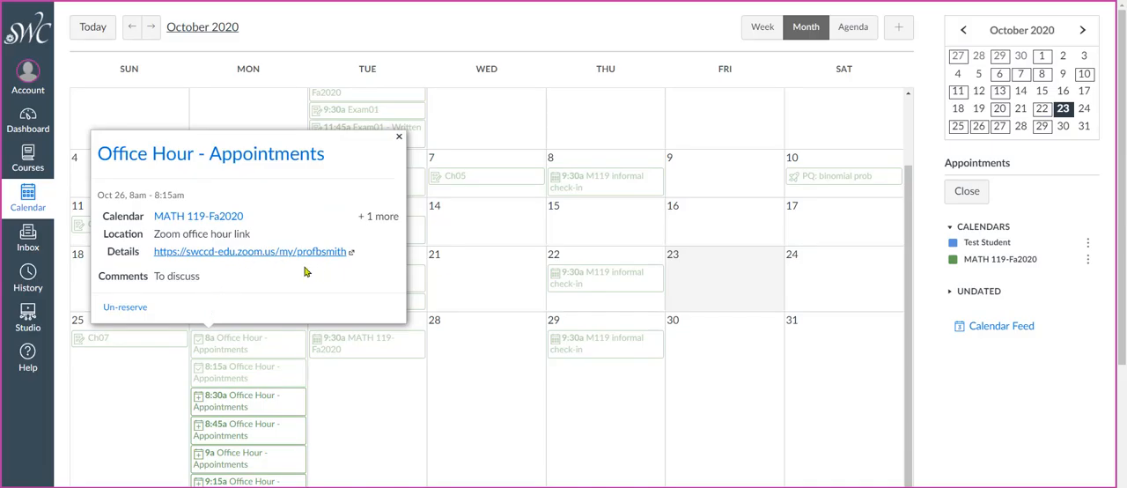
left_click(399, 137)
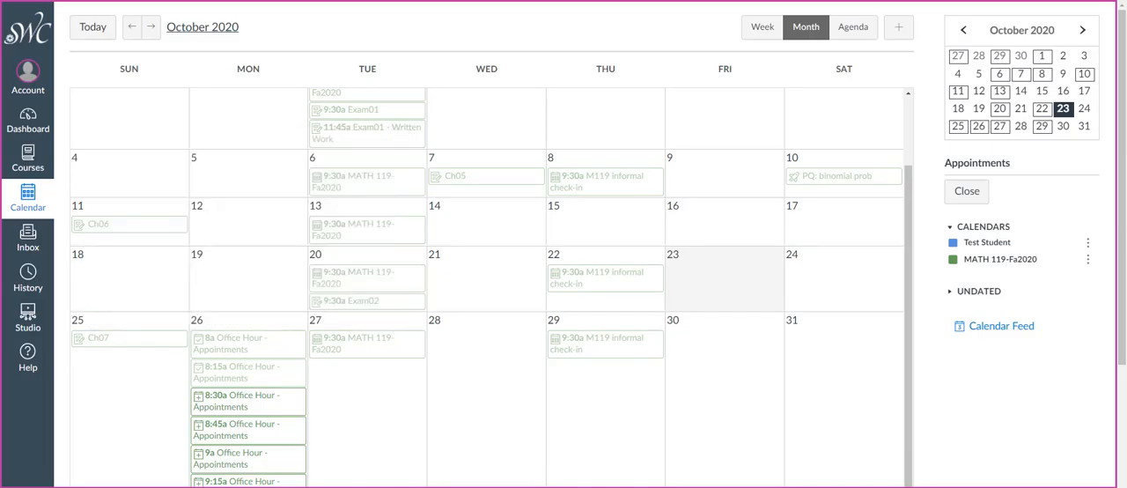
mouse_move(967, 191)
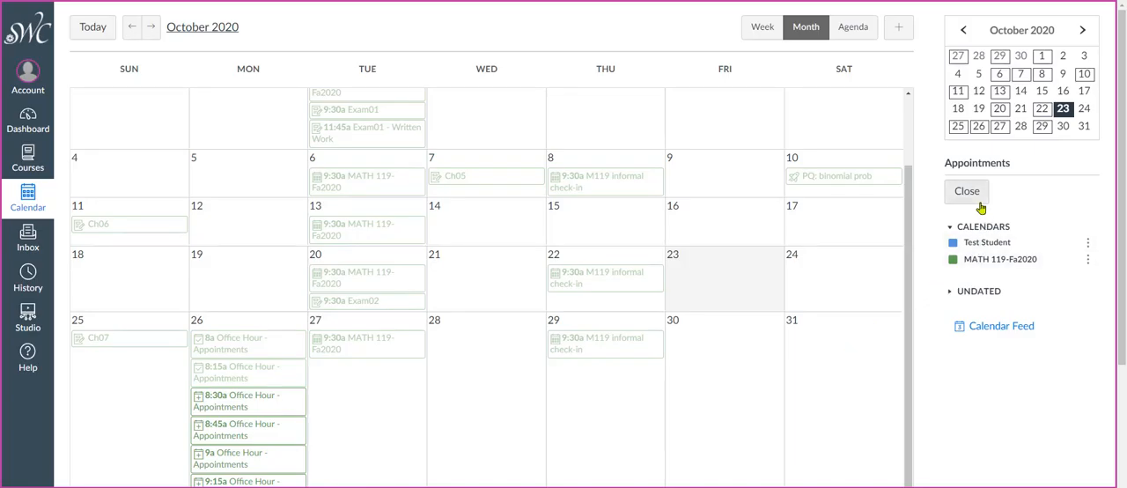